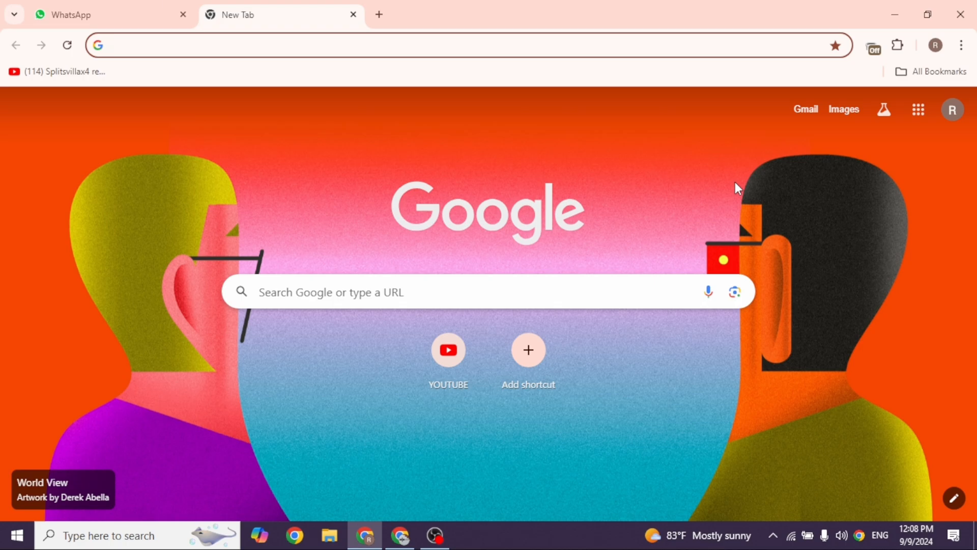
Go to roblox.com and open its Log In page
left_click(250, 45)
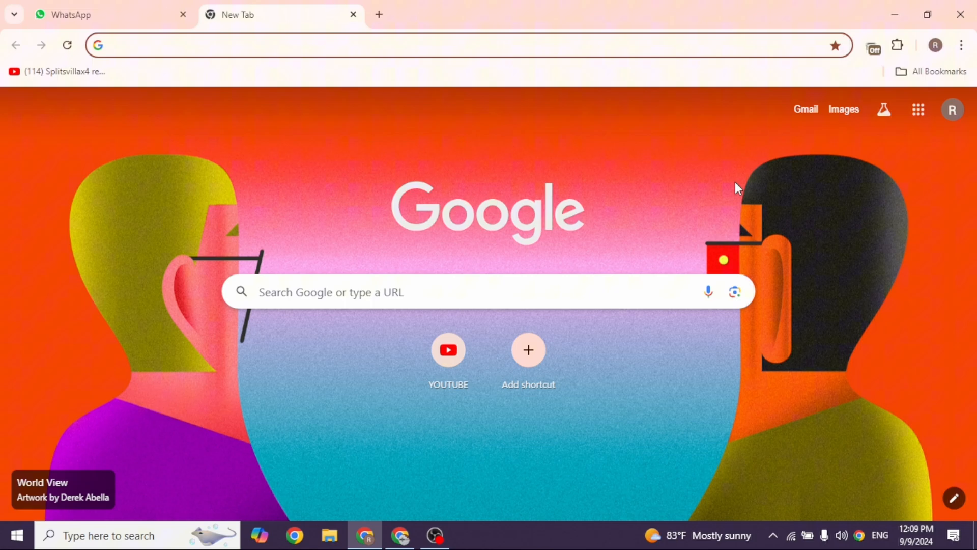
type("roblox.com")
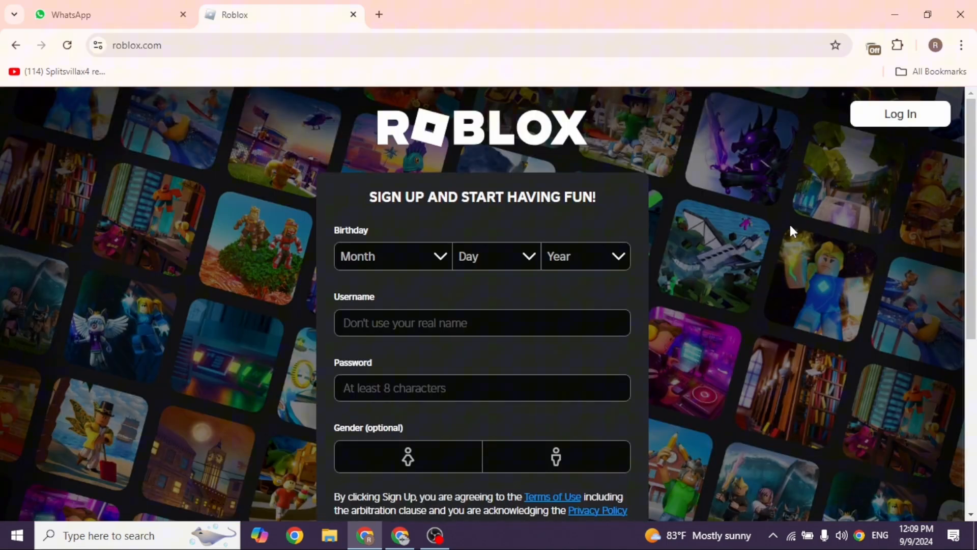
mouse_move(667, 294)
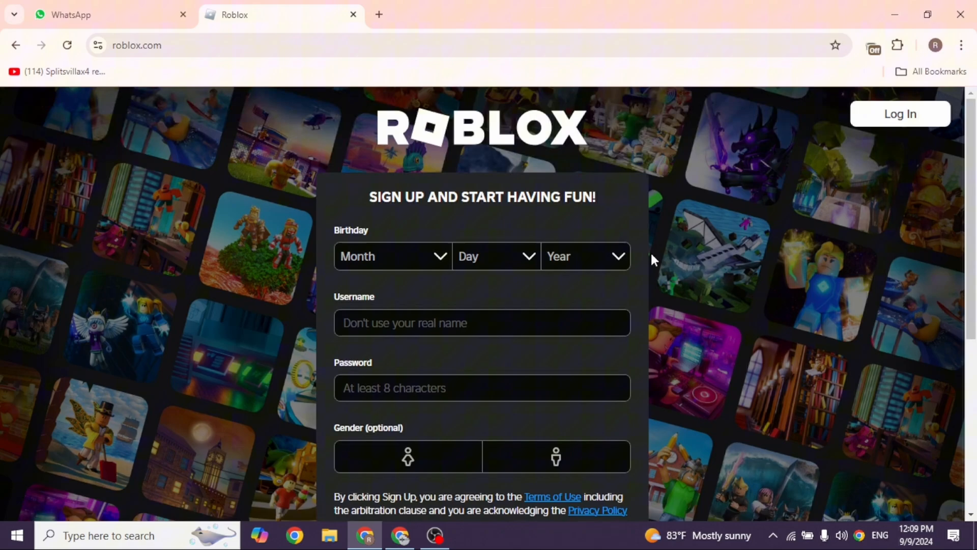
left_click(900, 114)
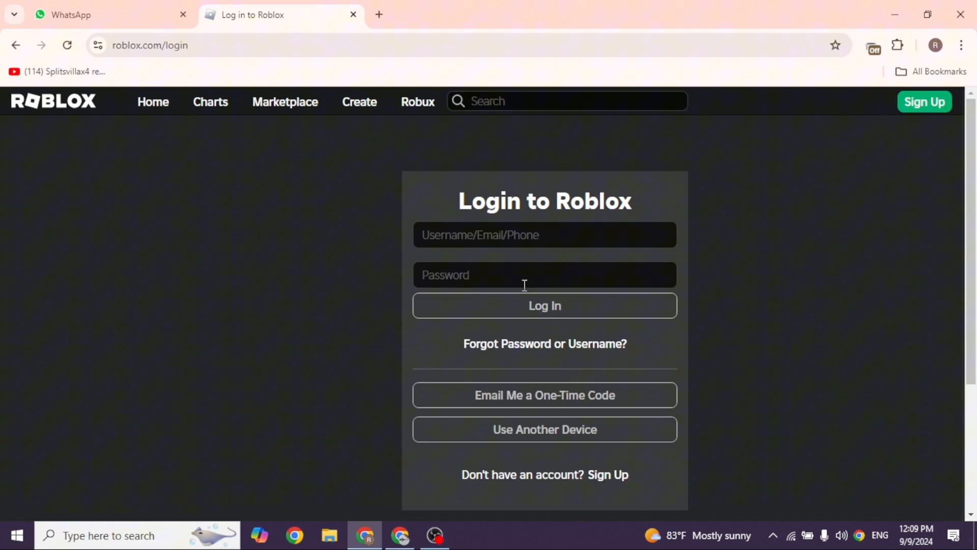
mouse_move(565, 395)
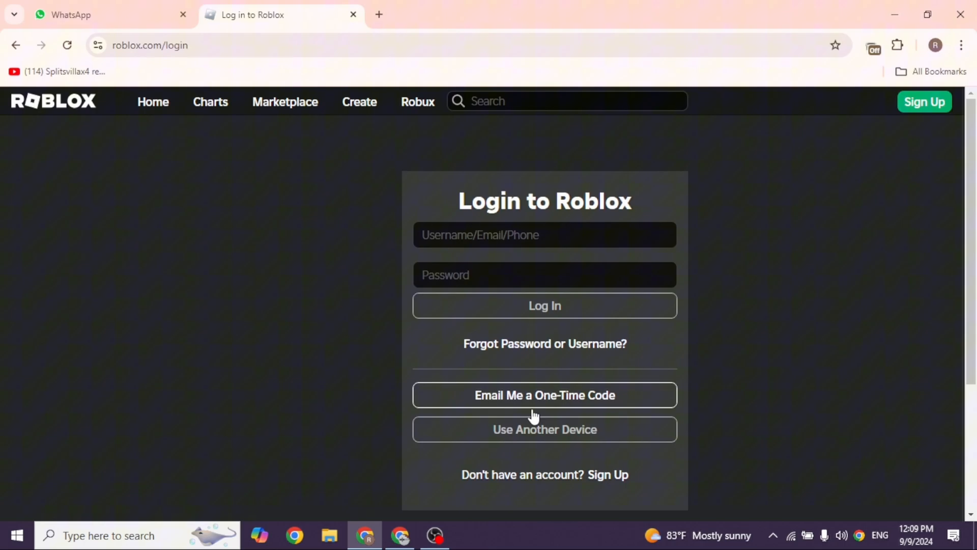
Choose 'Use Another Device' to get a Quick Sign In QR code
left_click(544, 429)
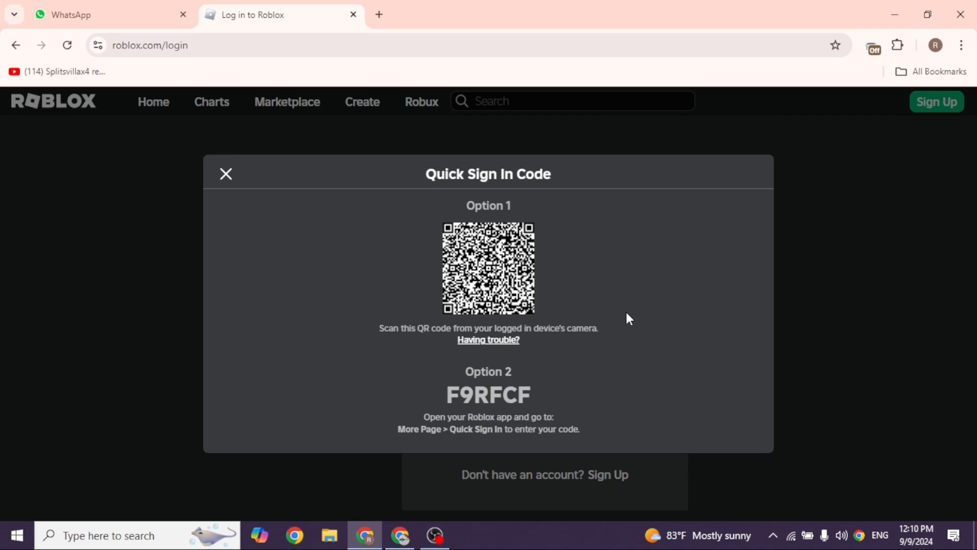
mouse_move(549, 316)
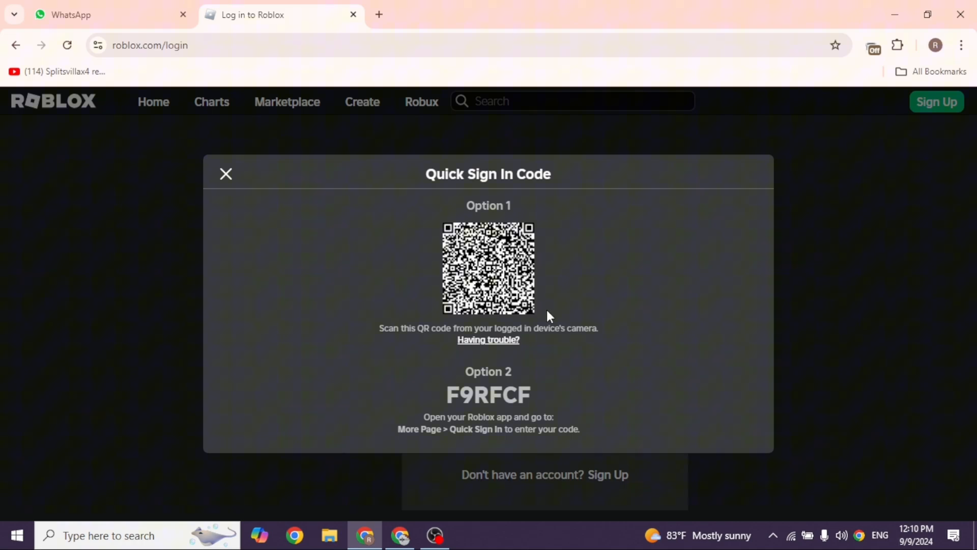
mouse_move(528, 416)
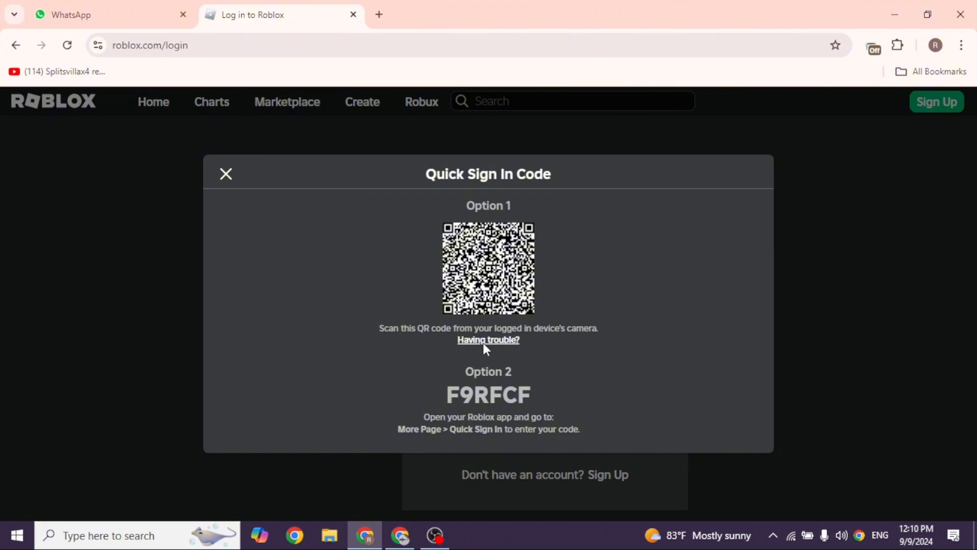
mouse_move(540, 267)
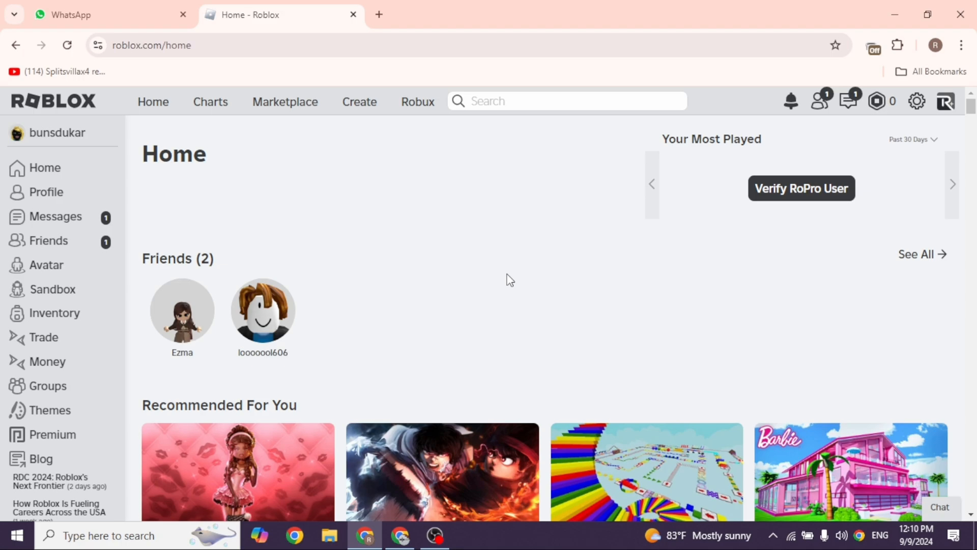
Scroll the signed-in home page through the Recommended For You games
scroll("down", 3)
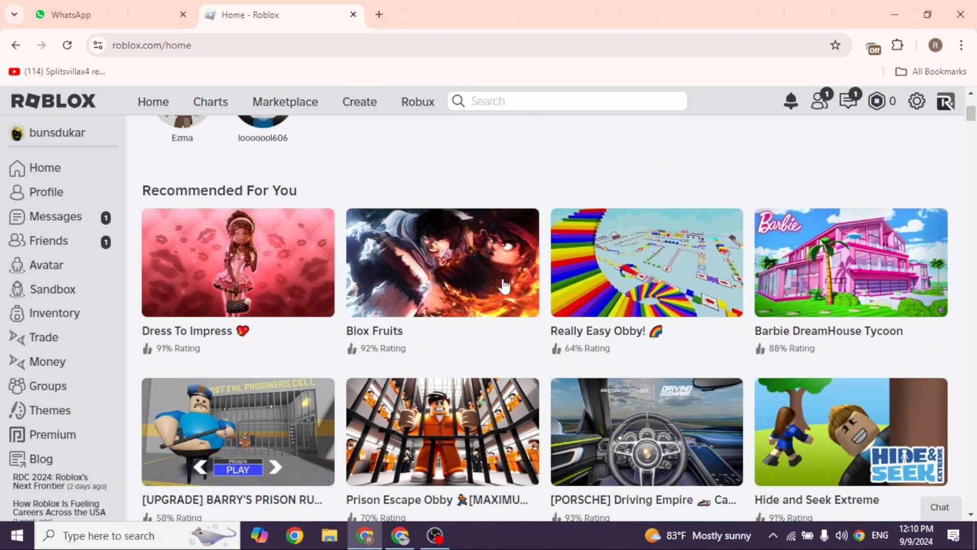